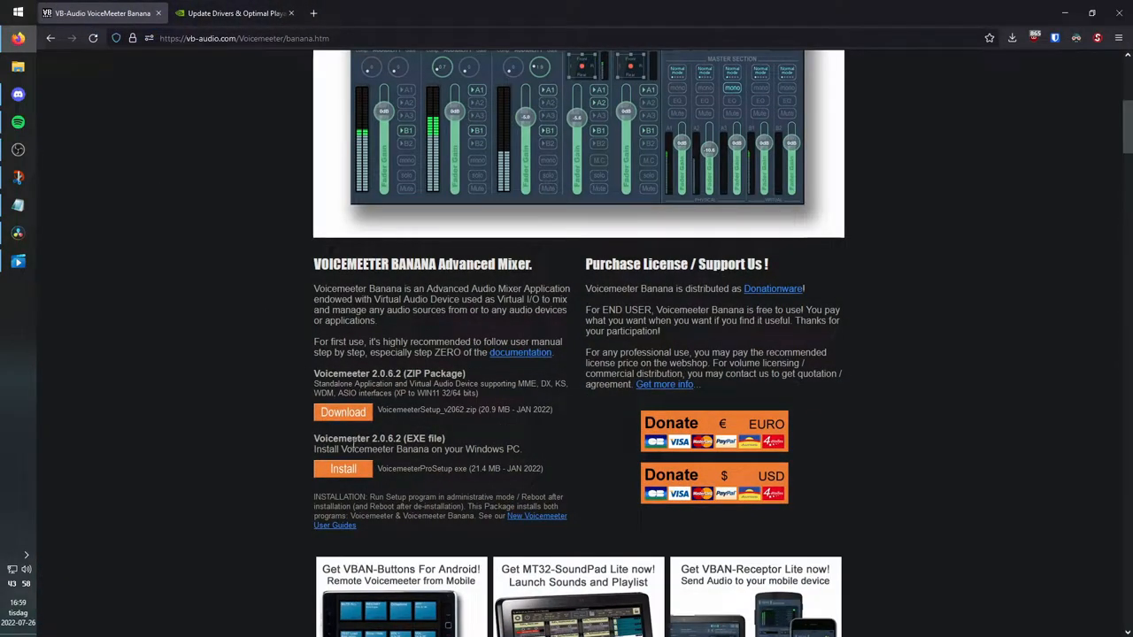
- Download the Voicemeeter Banana EXE installer from vb-audio.com into Firefox's downloads
left_click(234, 13)
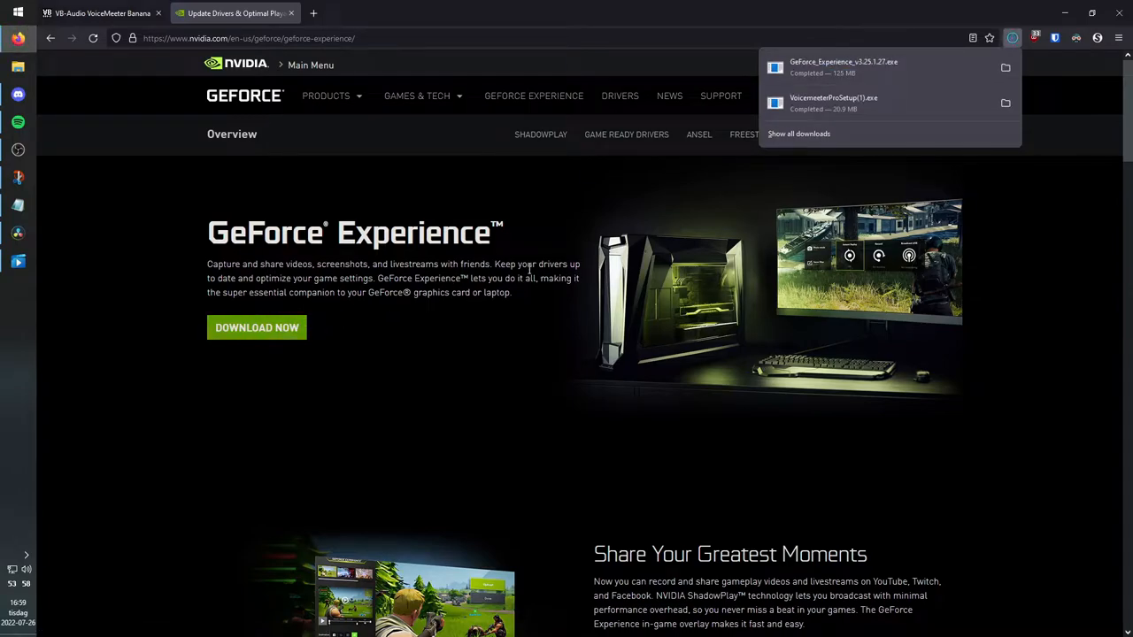
mouse_move(535, 229)
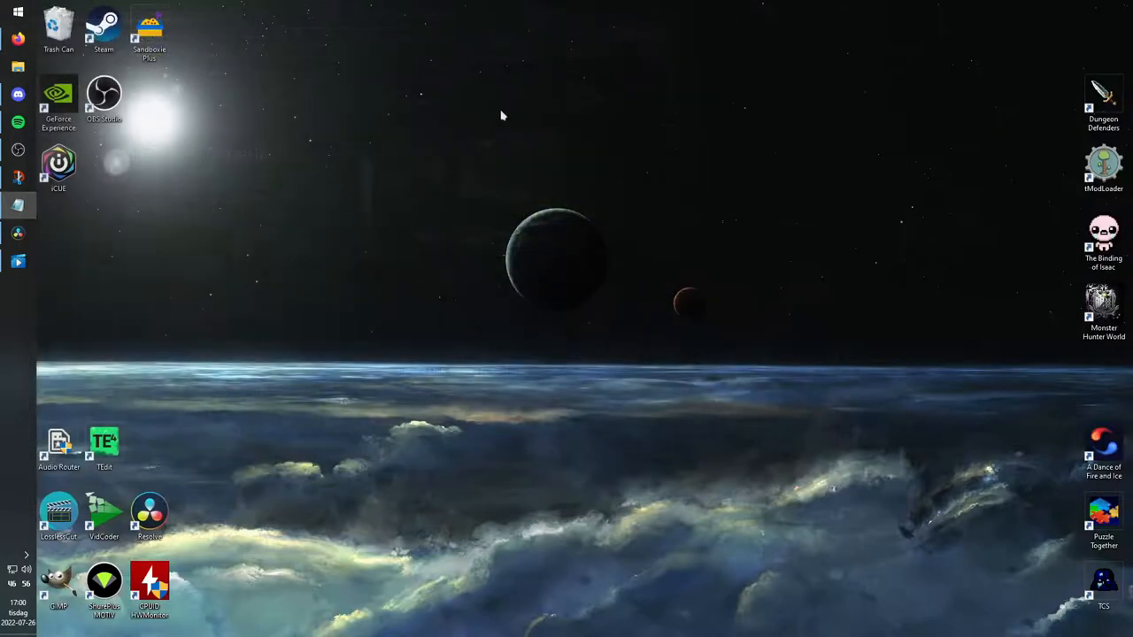
mouse_move(779, 113)
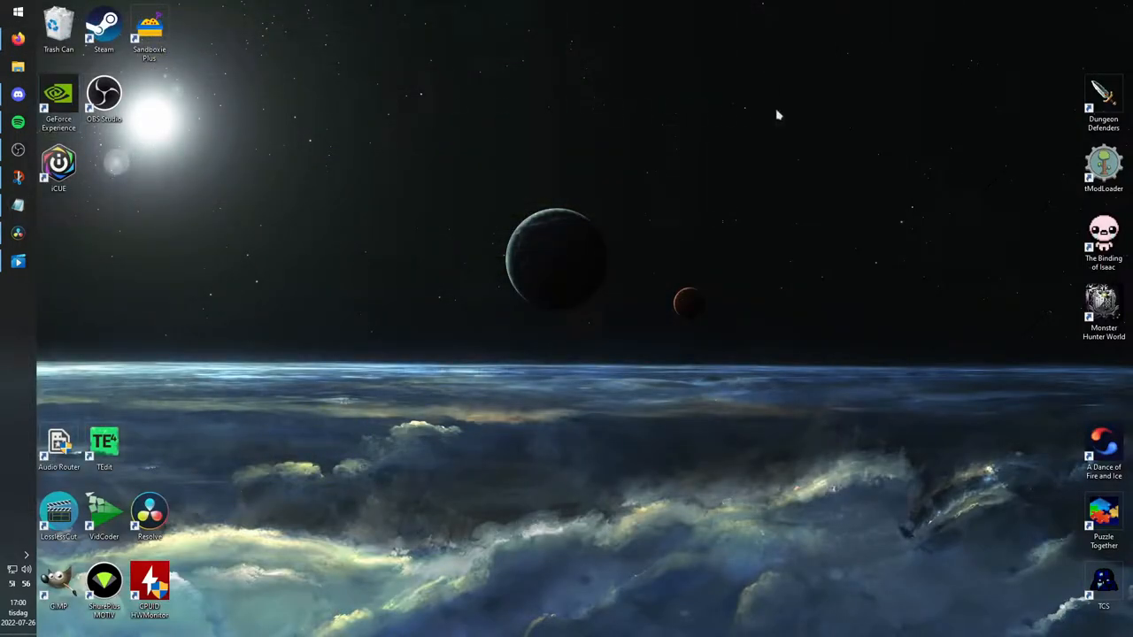
- Launch GeForce Experience, check the in-game overlay shows Instant Replay on, then close the app
double_click(58, 92)
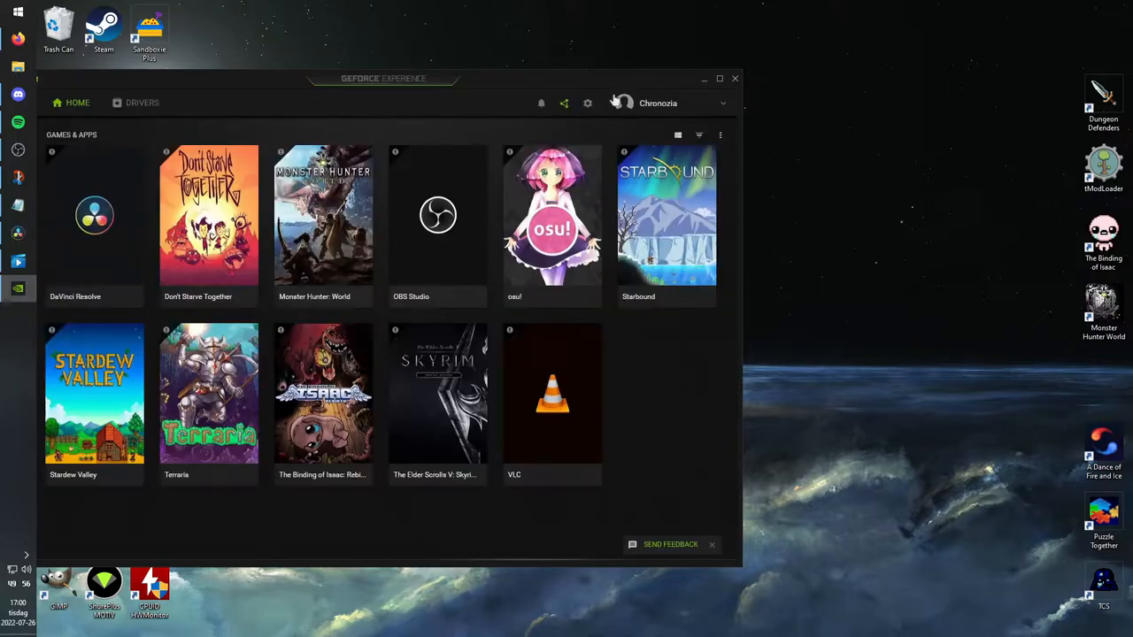
mouse_move(565, 103)
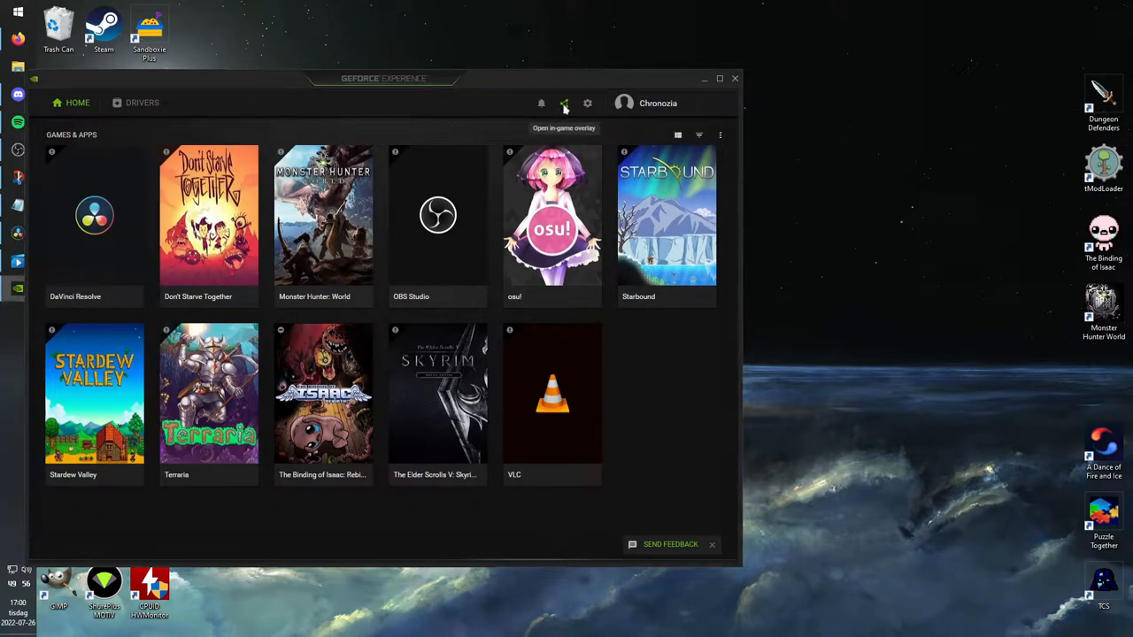
left_click(563, 103)
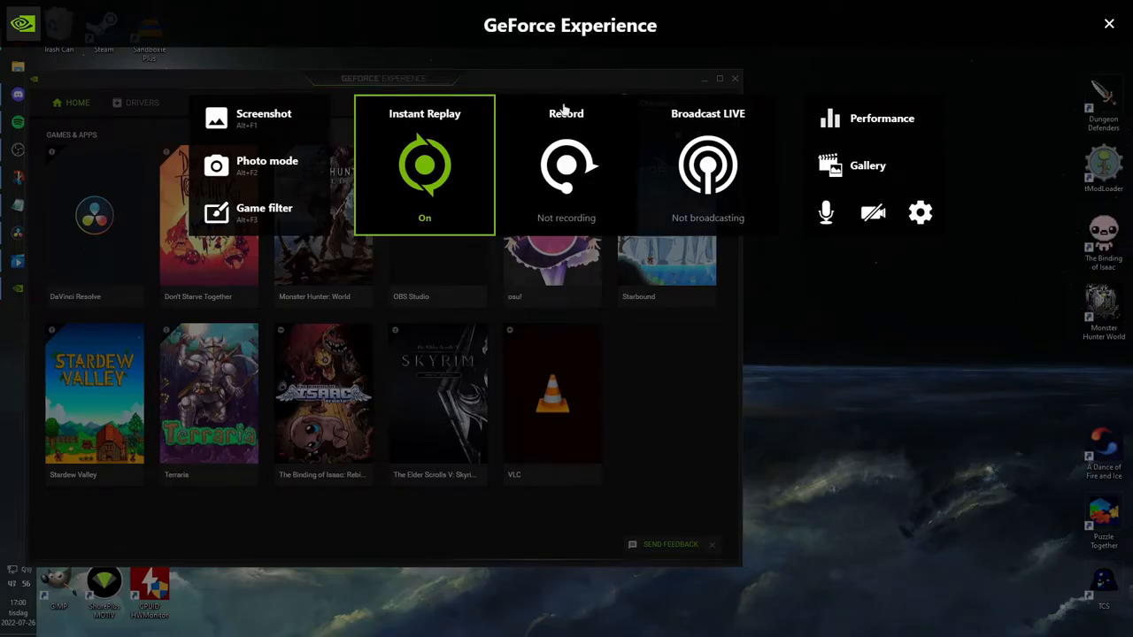
left_click(565, 103)
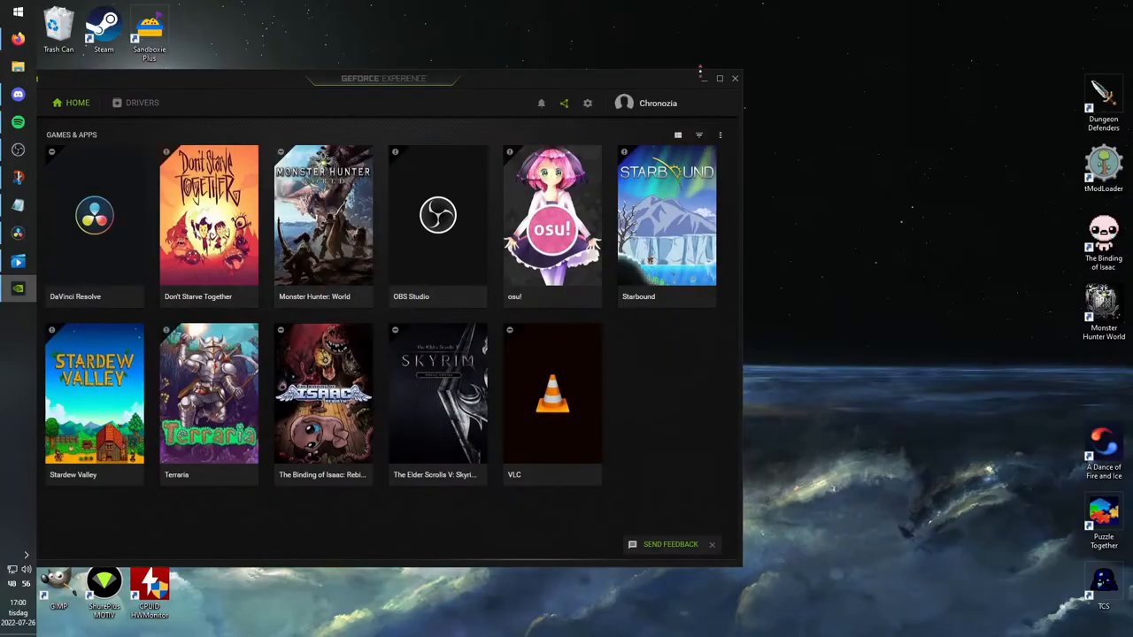
left_click(735, 78)
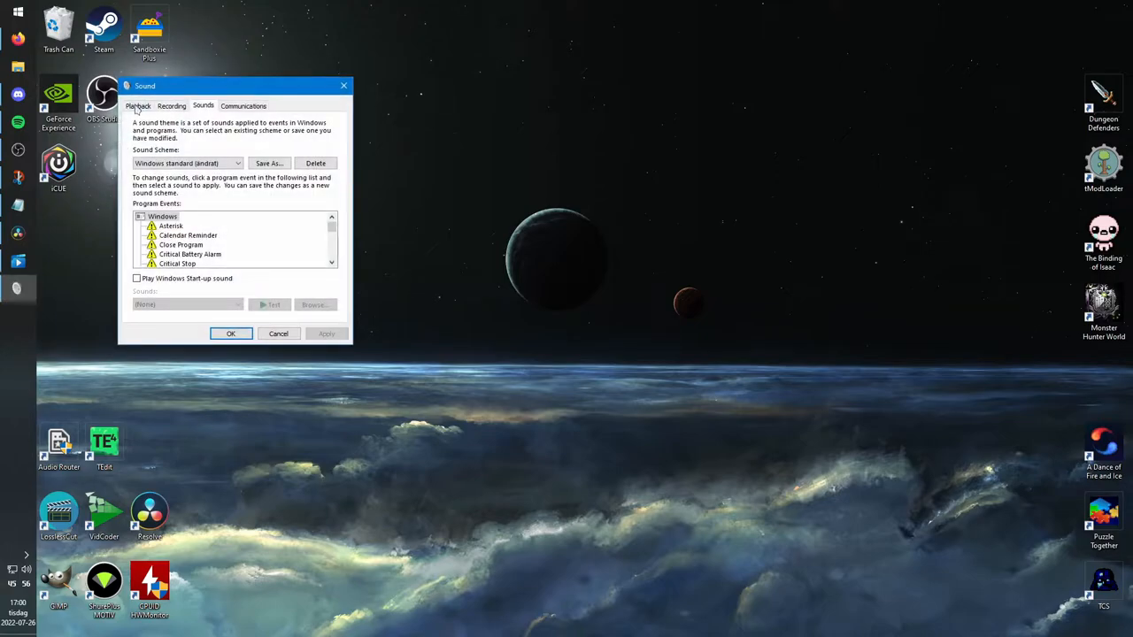
- Review Playback devices with VoiceMeeter Input as default, then glance at the Recording devices
left_click(138, 106)
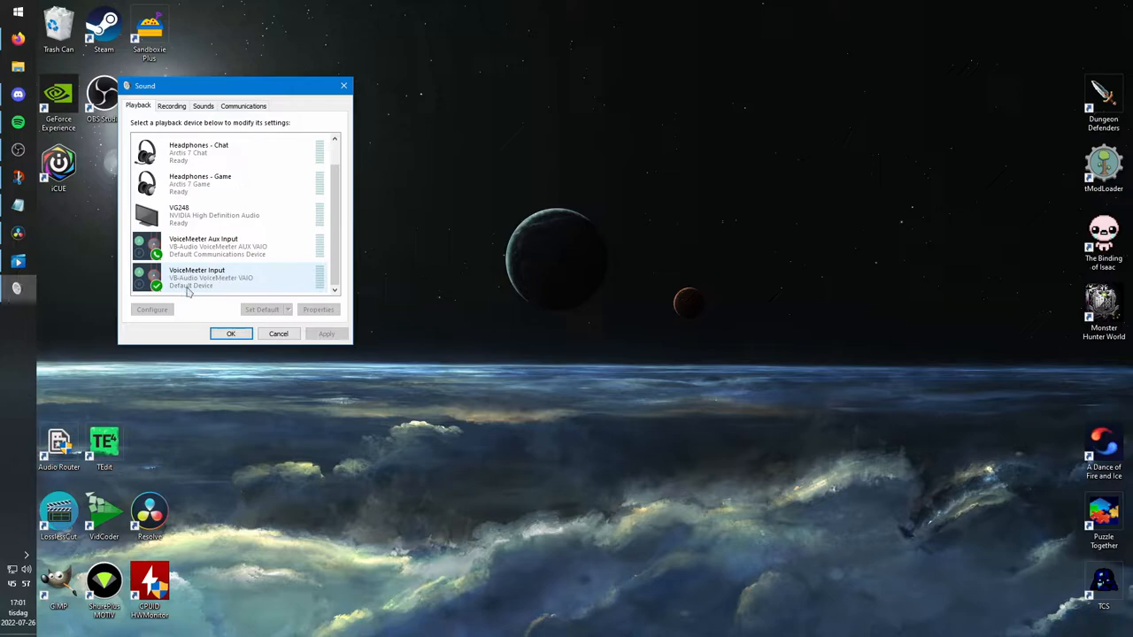
left_click(216, 246)
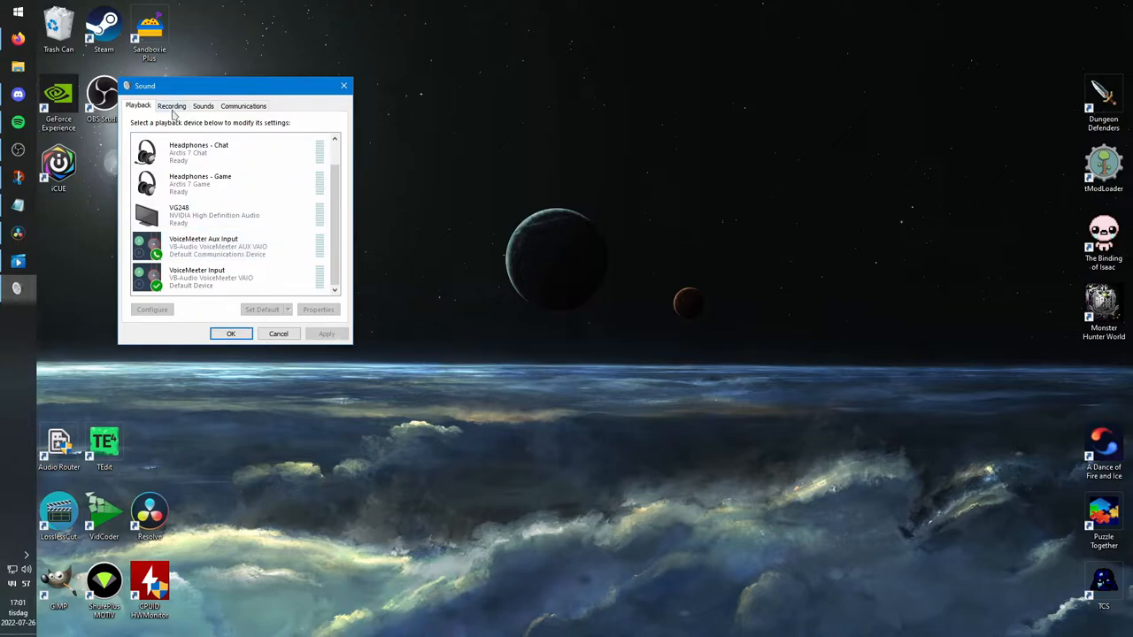
left_click(170, 107)
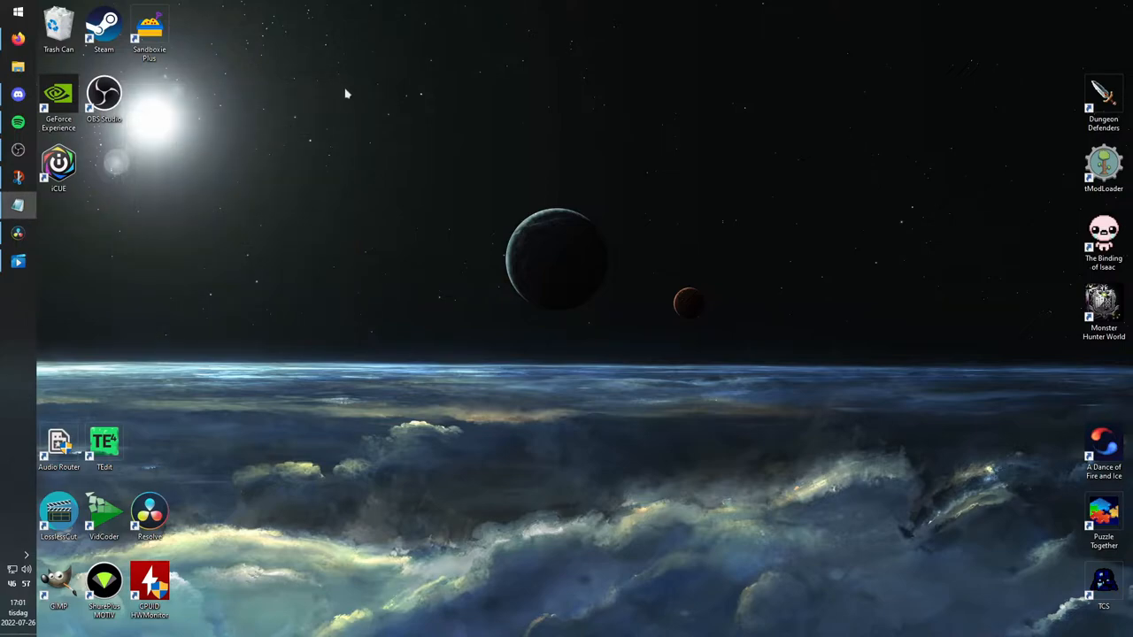
- Search Start for 'banana' and launch Voicemeeter Banana
left_click(14, 9)
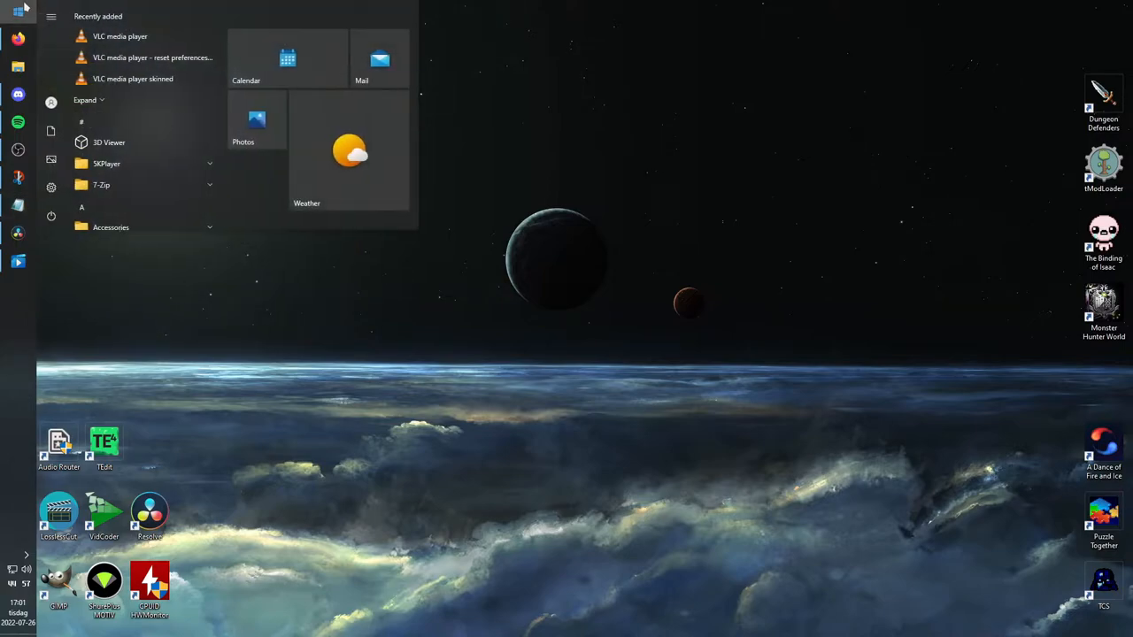
type("banana")
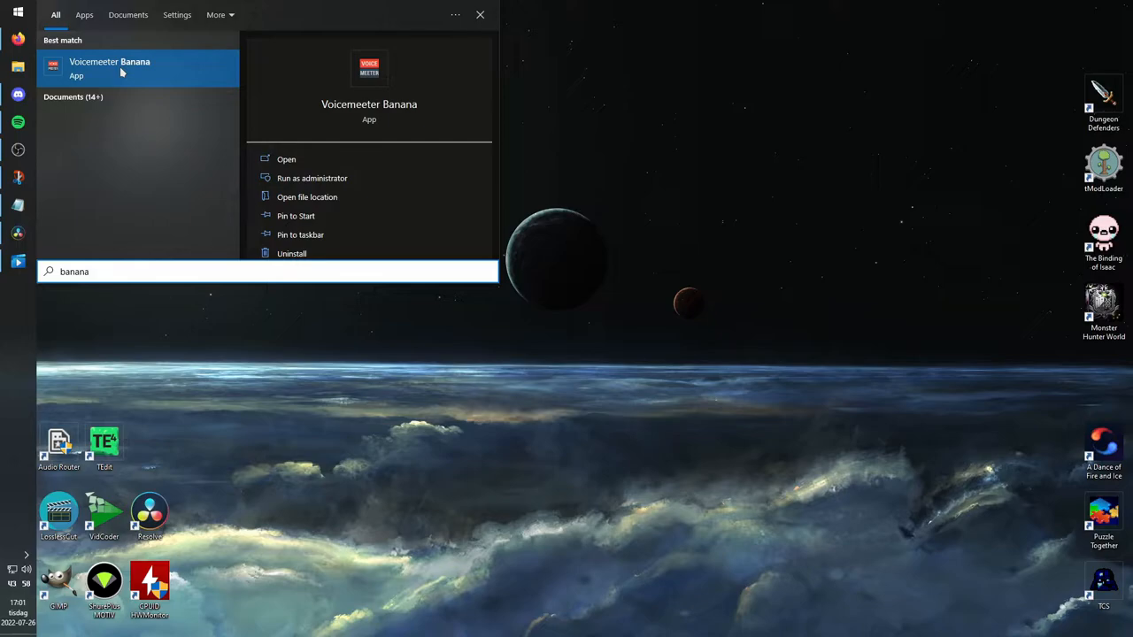
left_click(110, 67)
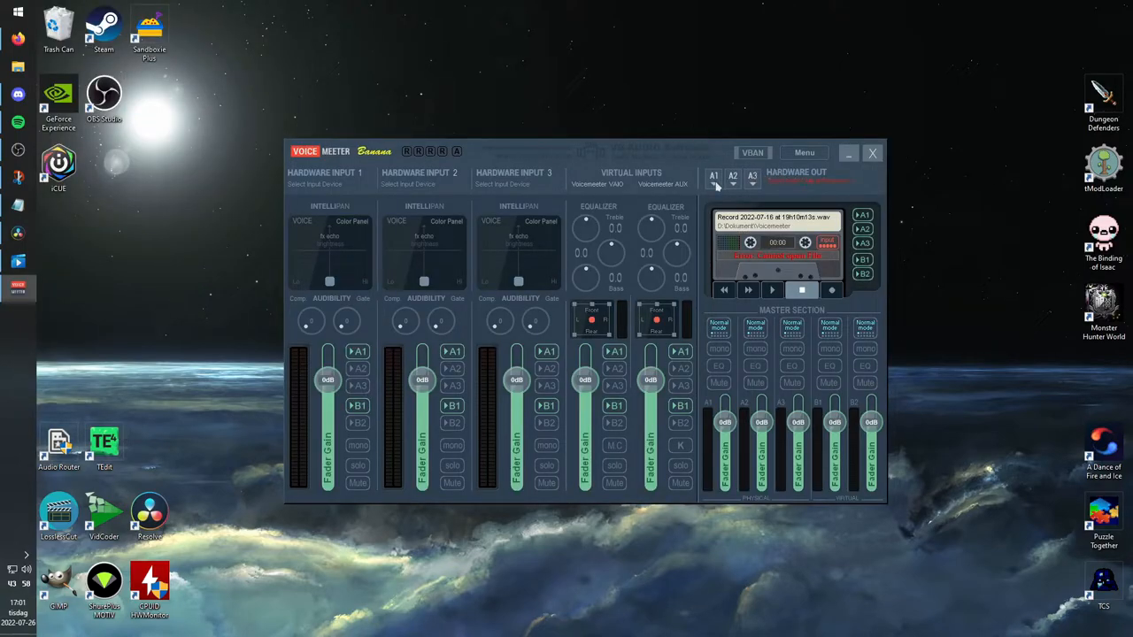
- Set A1 to WDM Headphones - Game (Arctis 7) and A2 to WDM Headphones - Chat (Arctis 7)
left_click(732, 181)
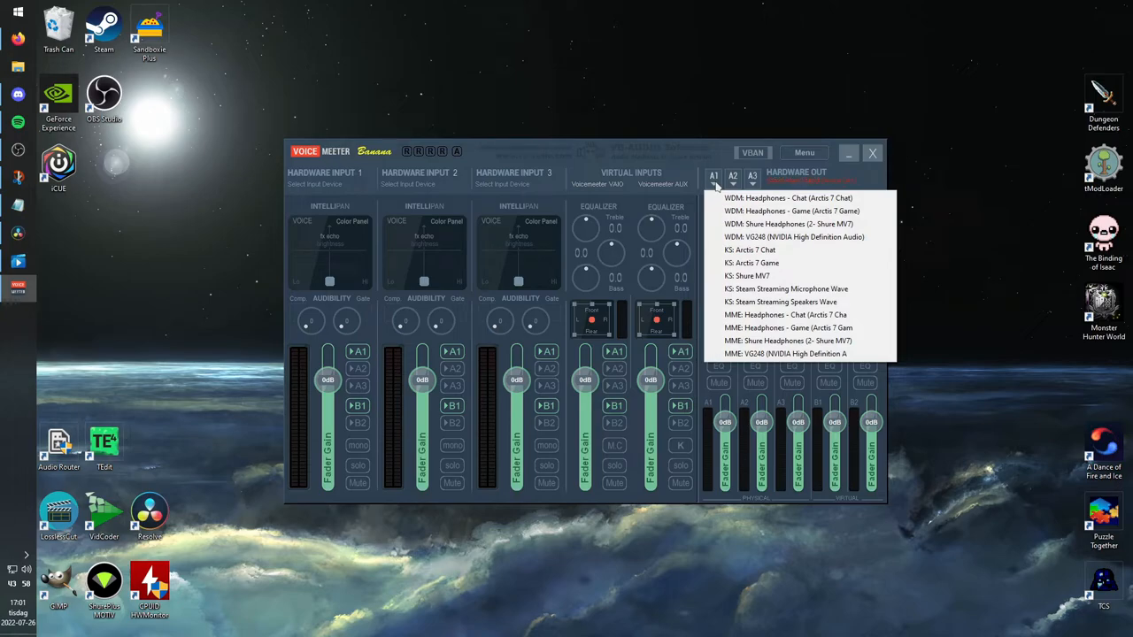
mouse_move(788, 198)
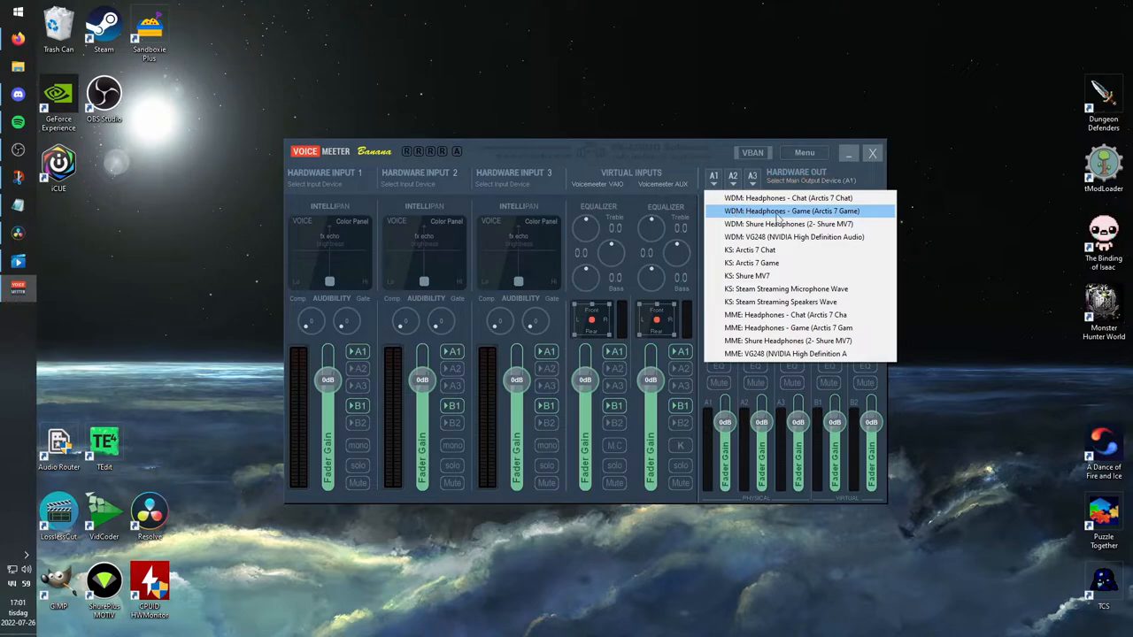
mouse_move(786, 198)
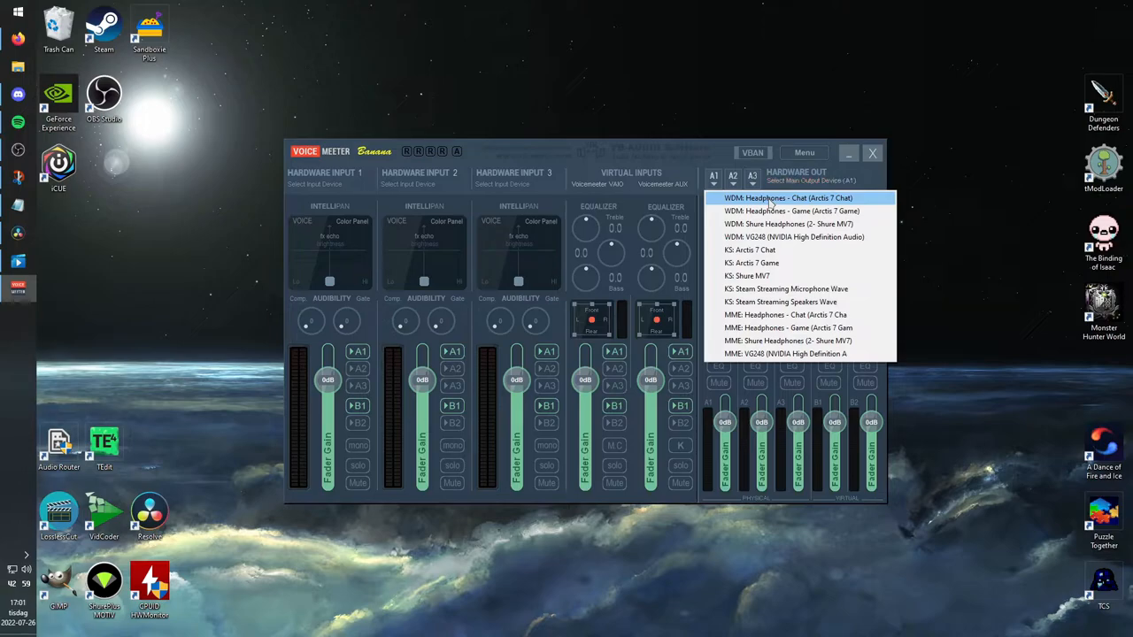
mouse_move(791, 211)
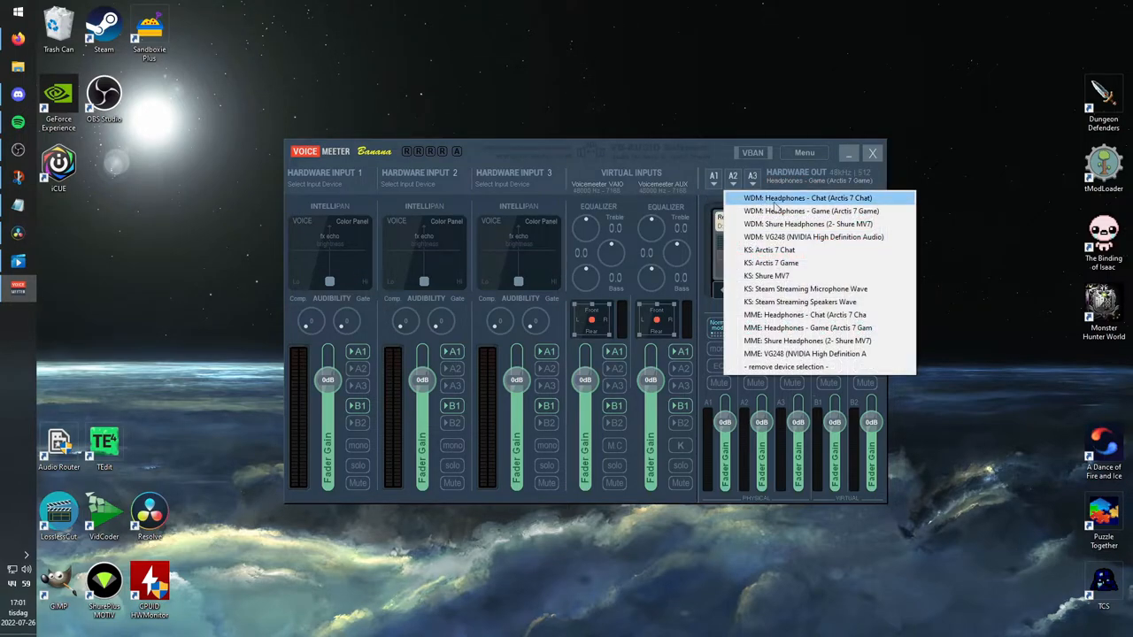
left_click(807, 198)
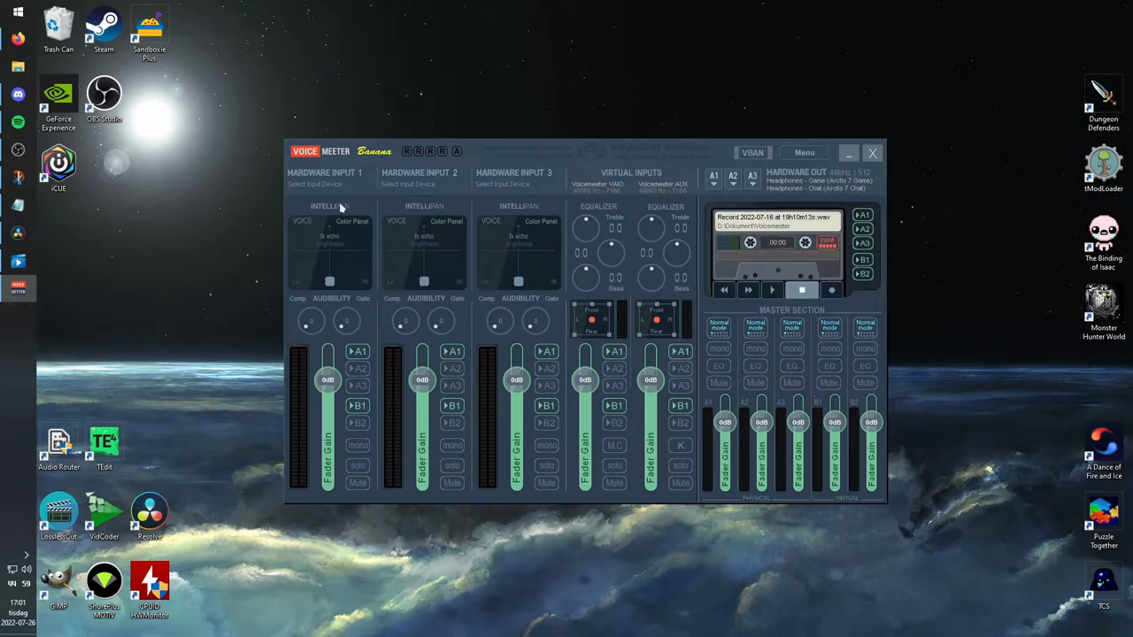
left_click(322, 182)
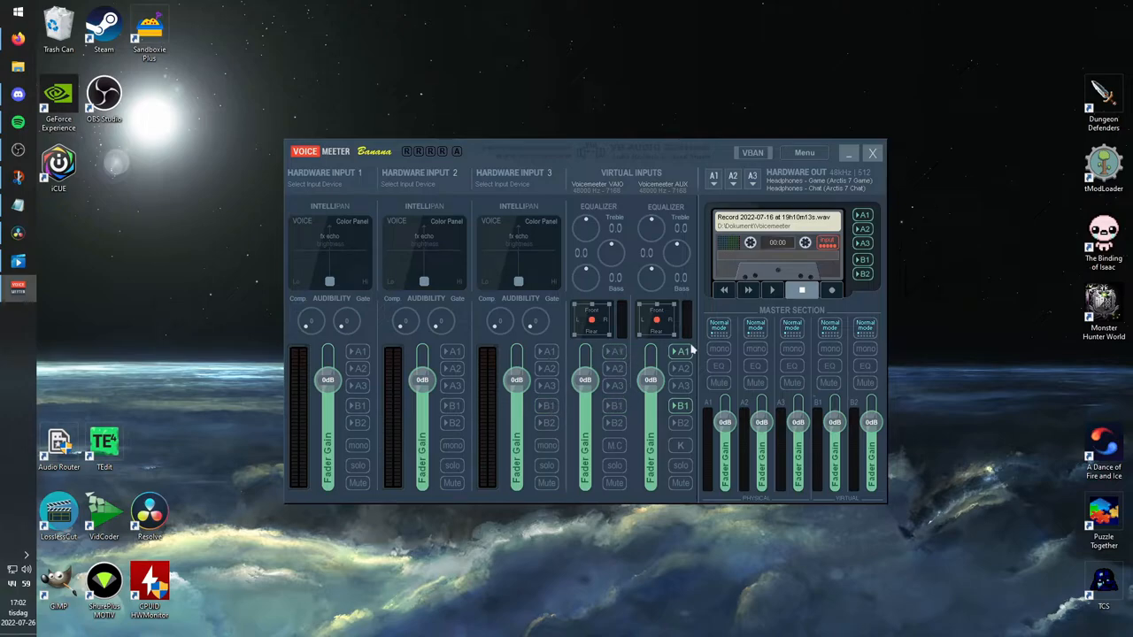
left_click(322, 182)
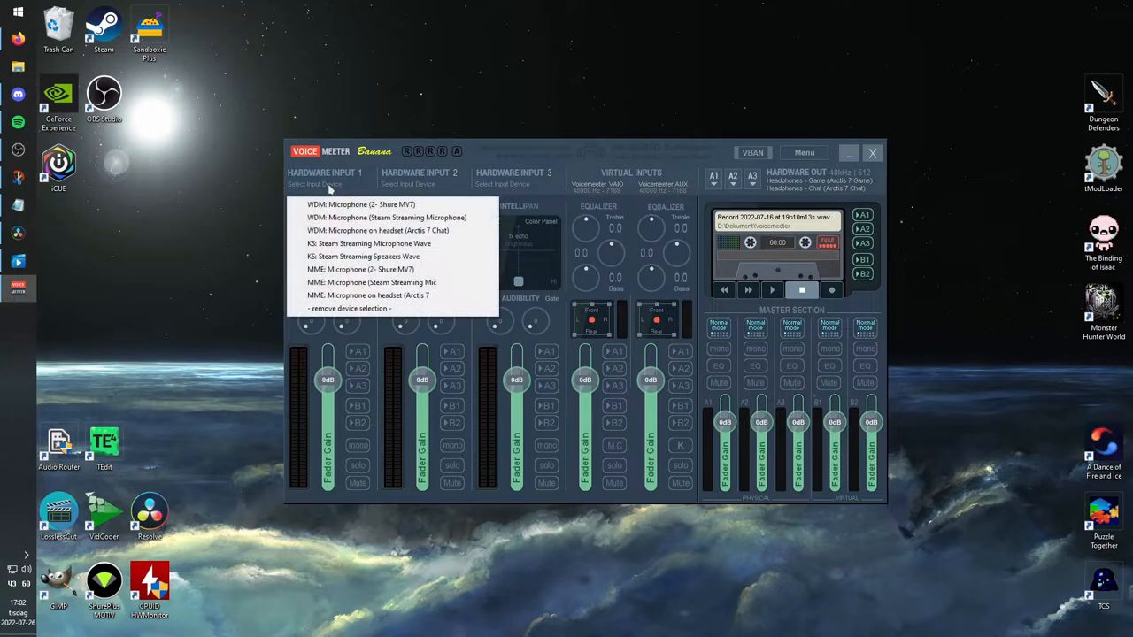
left_click(361, 205)
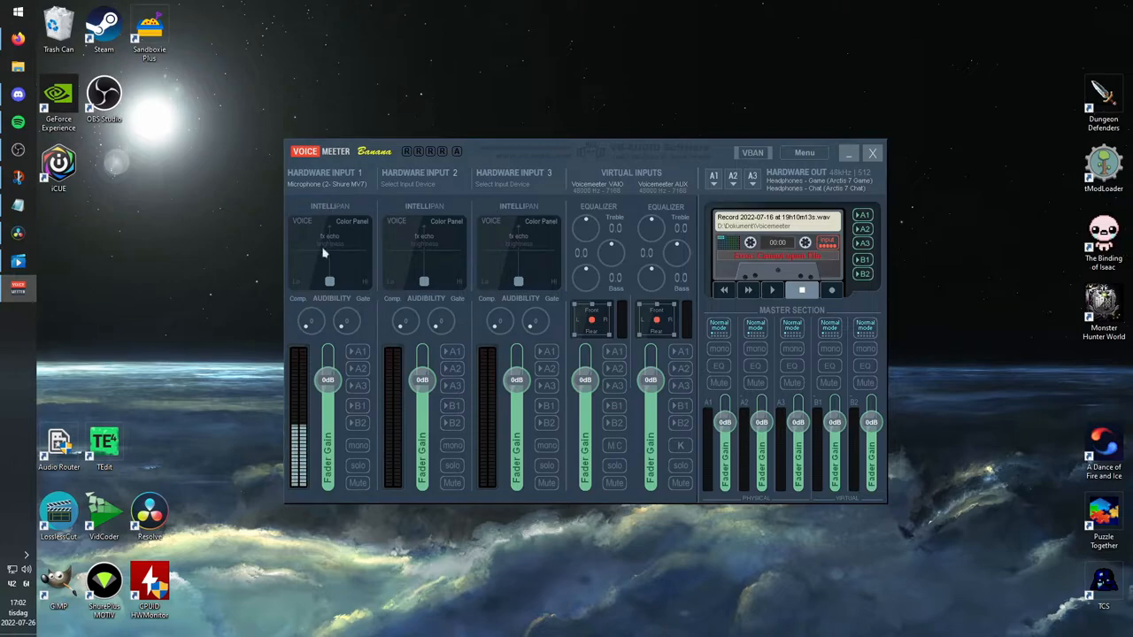
mouse_move(298, 397)
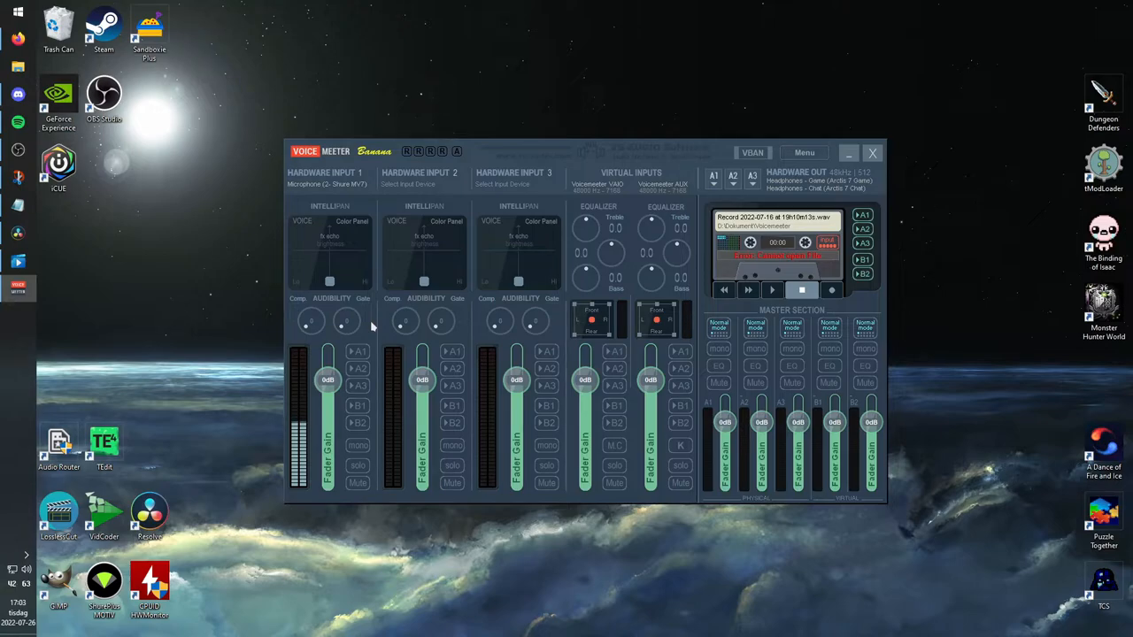
mouse_move(694, 203)
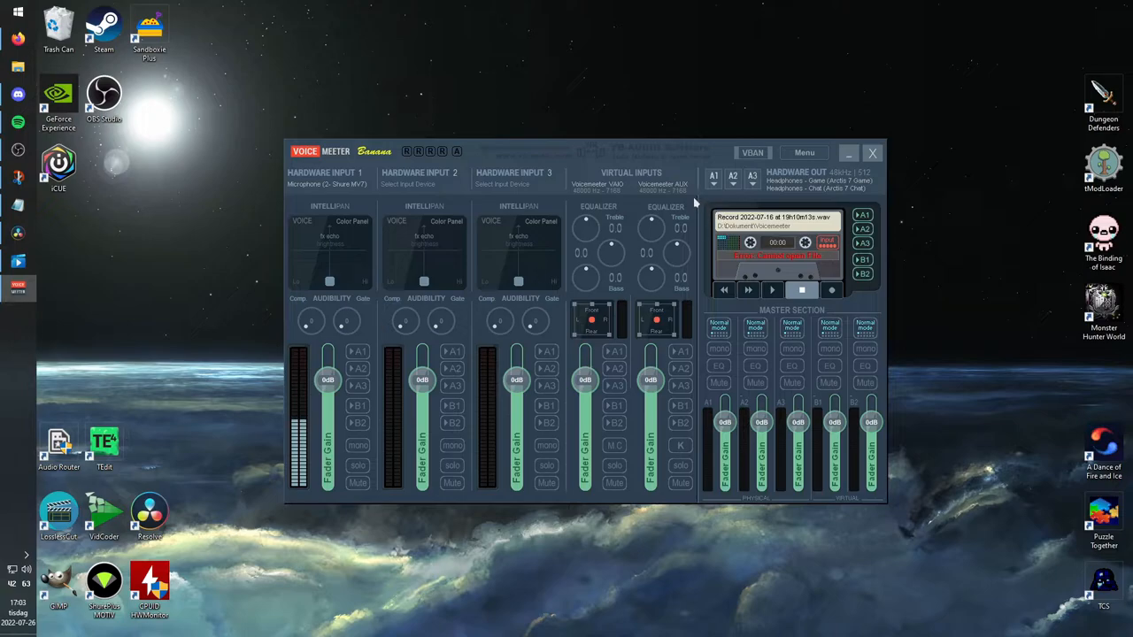
mouse_move(339, 352)
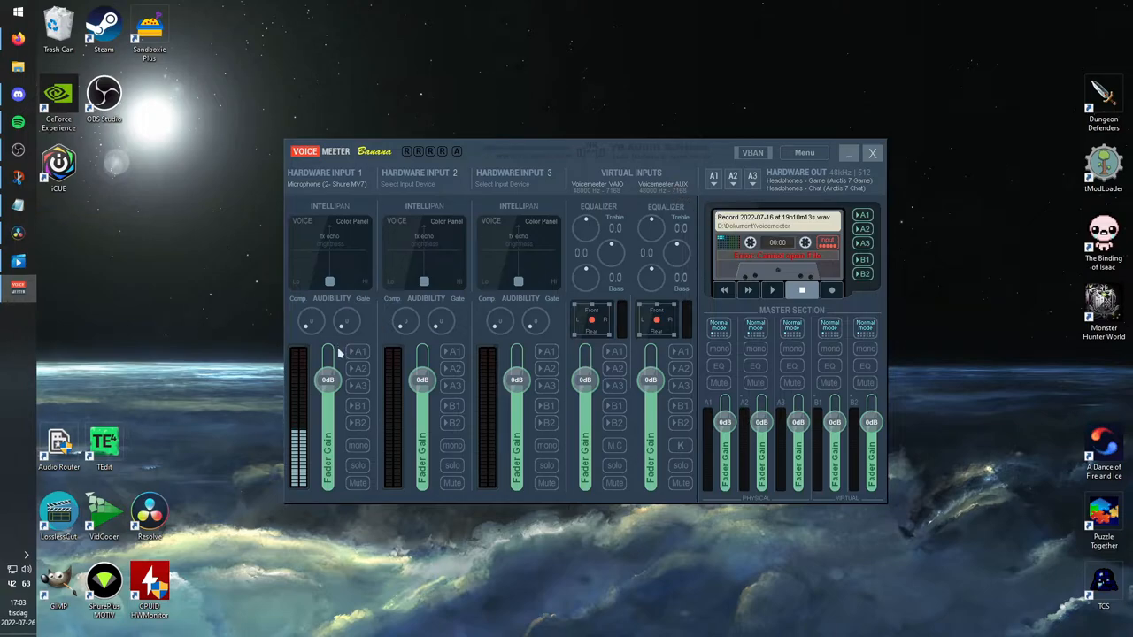
mouse_move(370, 333)
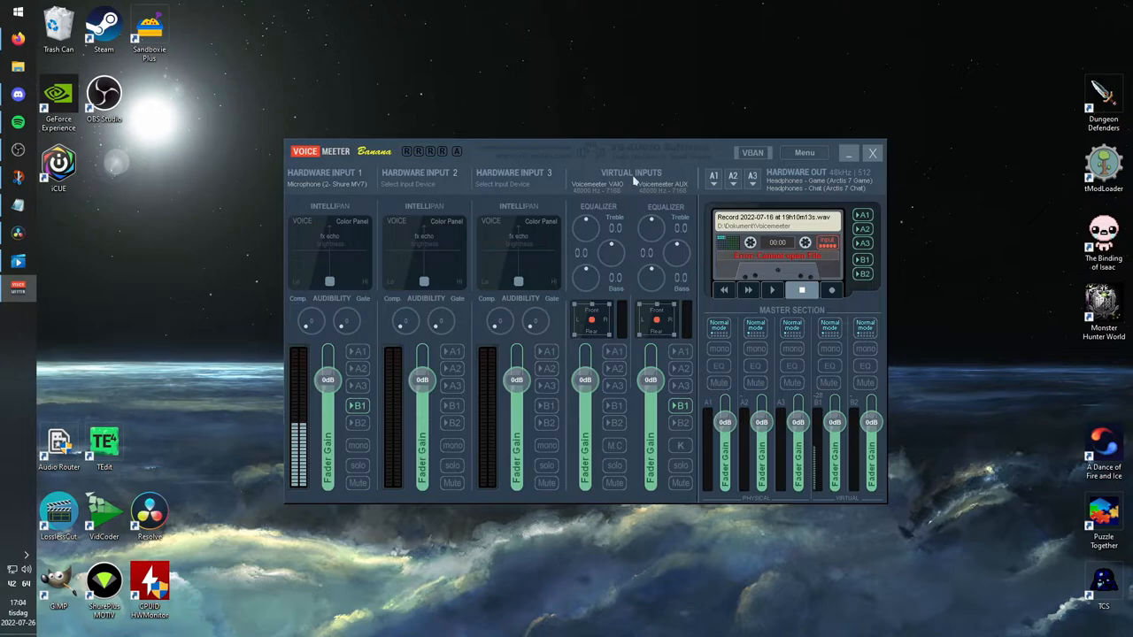
mouse_move(563, 195)
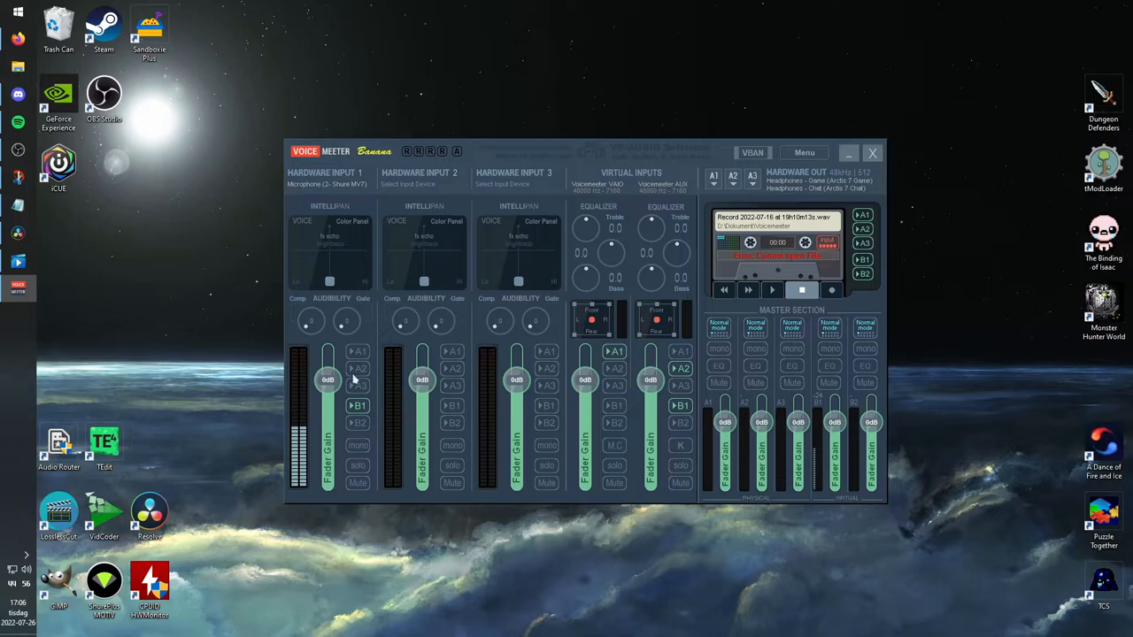
- Raise Hardware Input 1 (Shure MV7) fader gain to about +3 dB
double_click(329, 379)
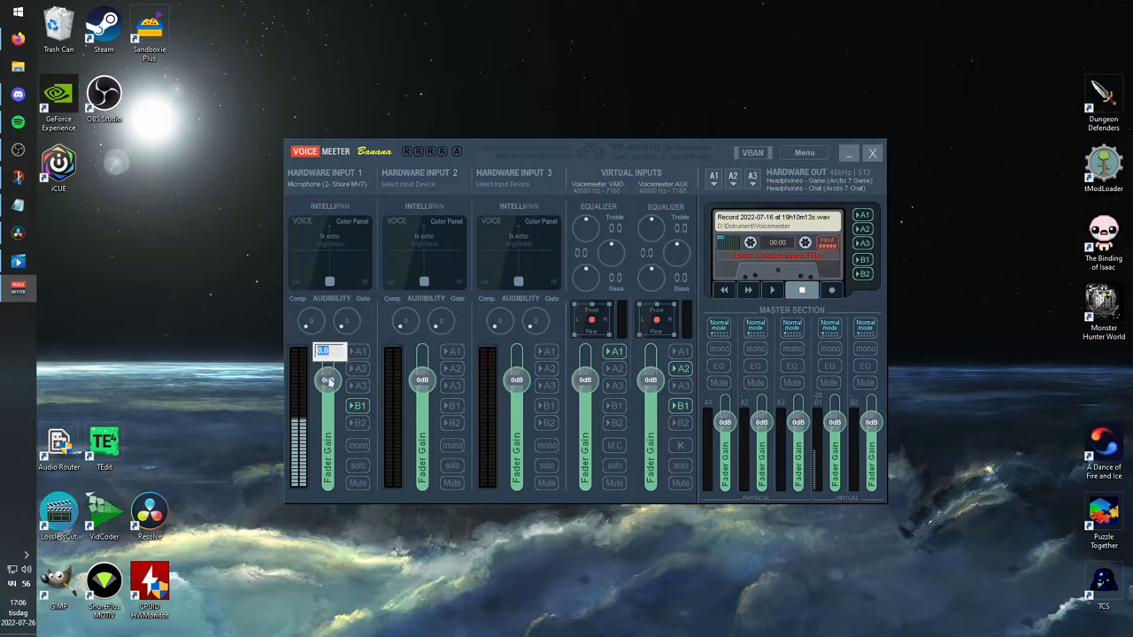
left_click_drag(330, 381, 329, 375)
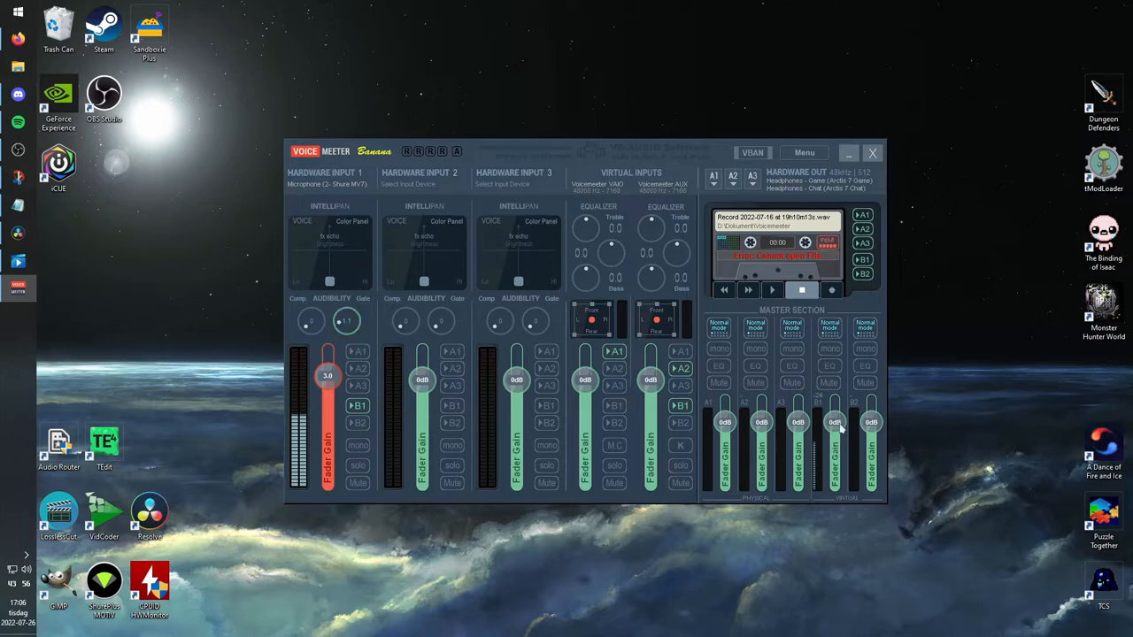
left_click_drag(836, 434, 835, 414)
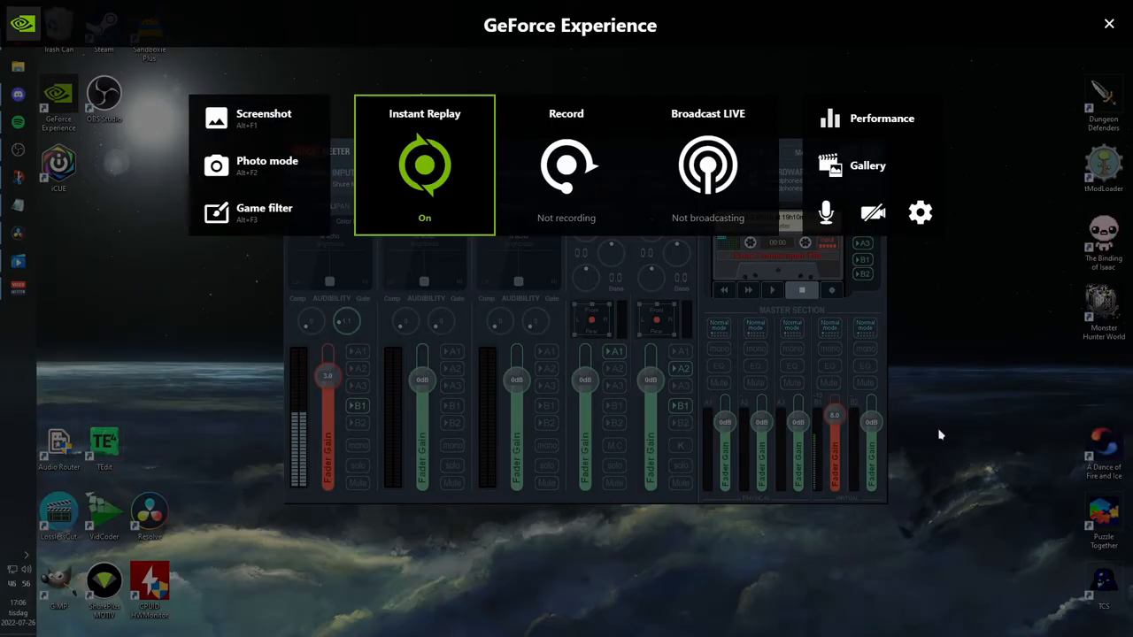
- Turn Instant Replay off and keep VoiceMeeter Output as the recording microphone source
left_click(424, 164)
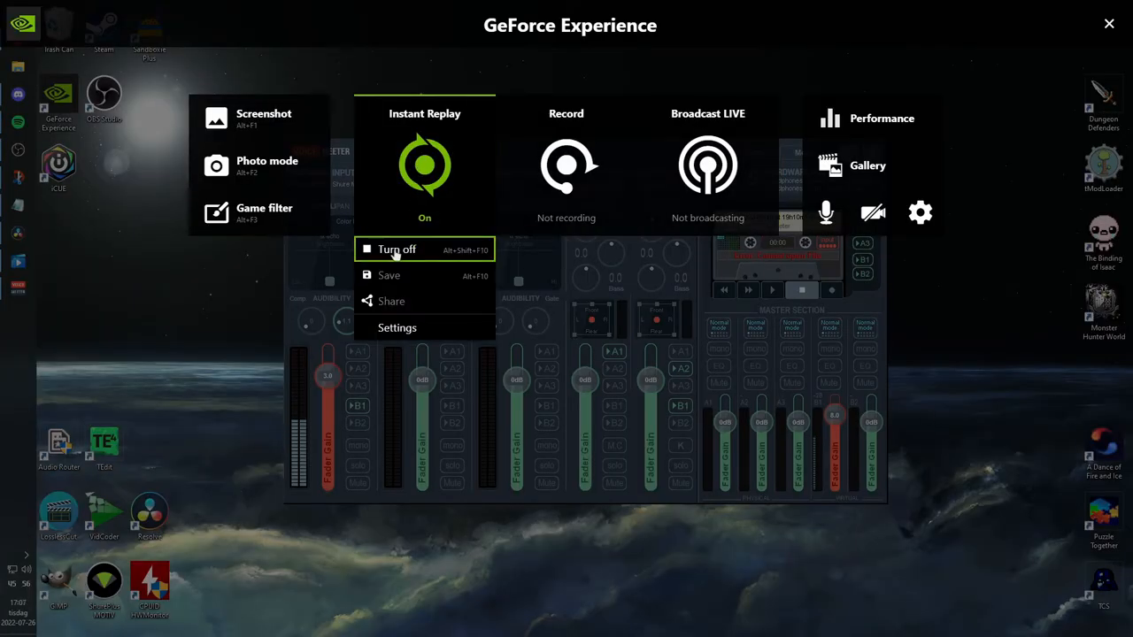
left_click(396, 247)
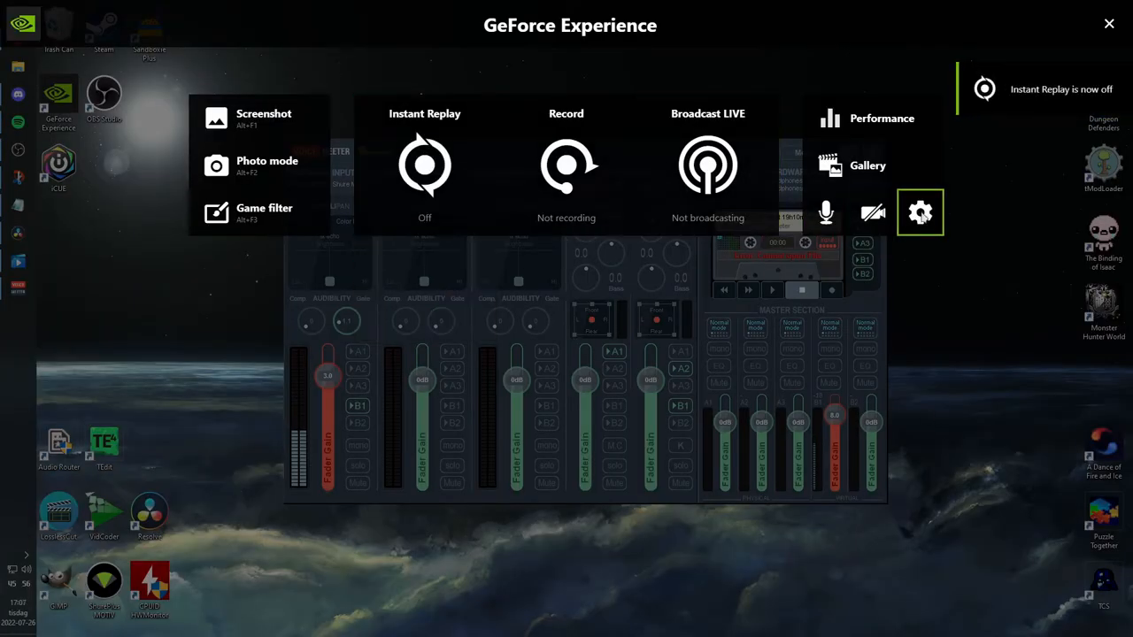
left_click(921, 212)
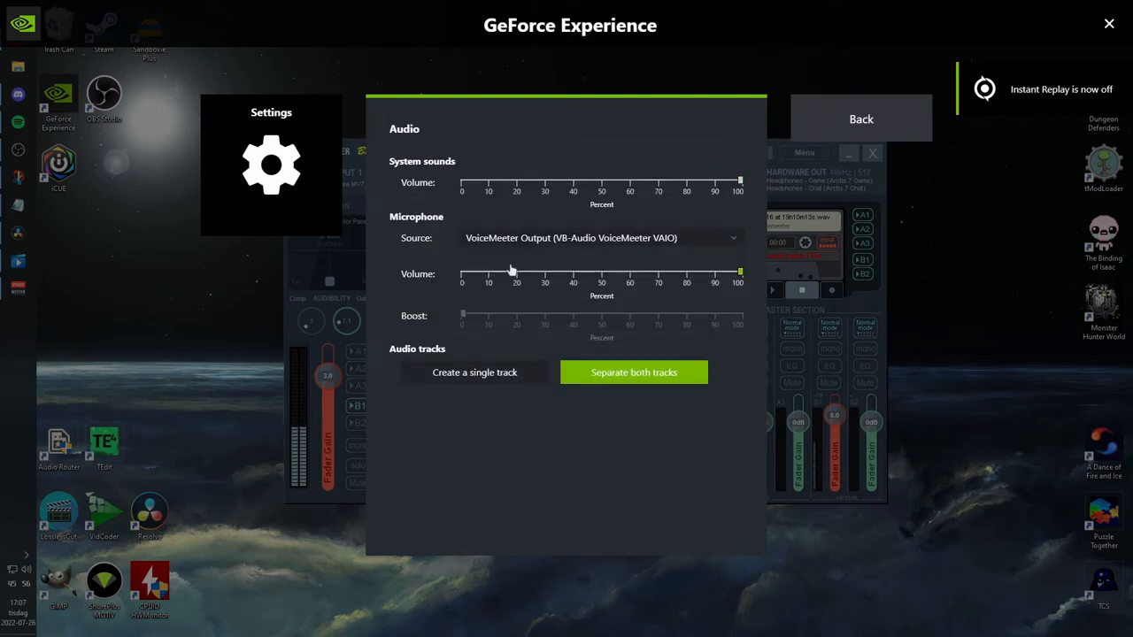
left_click(602, 238)
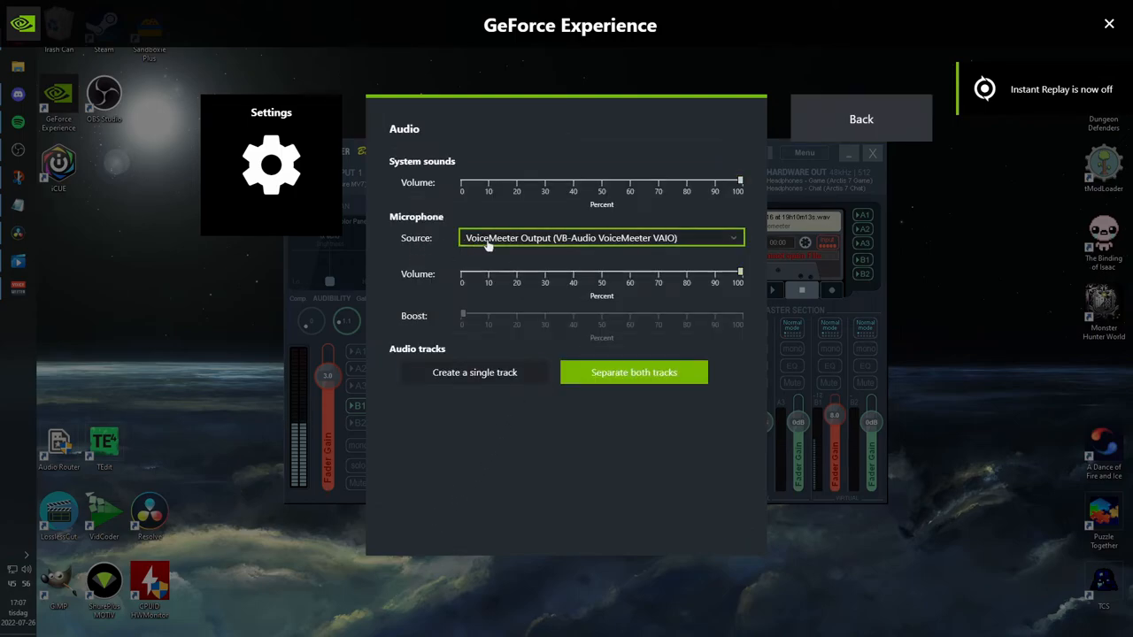
left_click(602, 237)
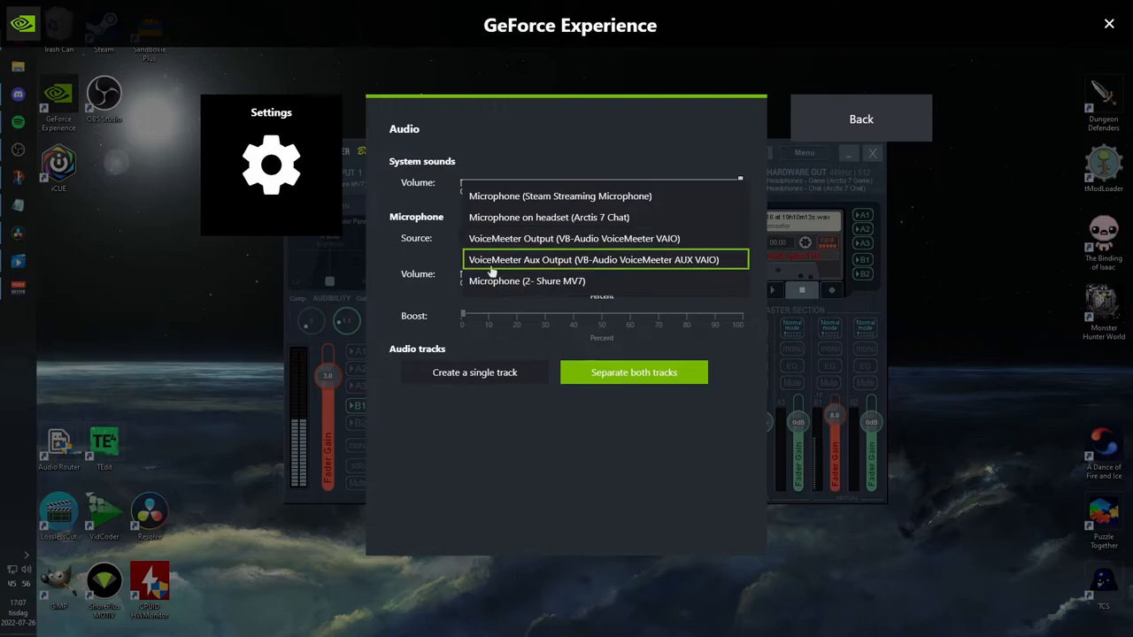
left_click(573, 237)
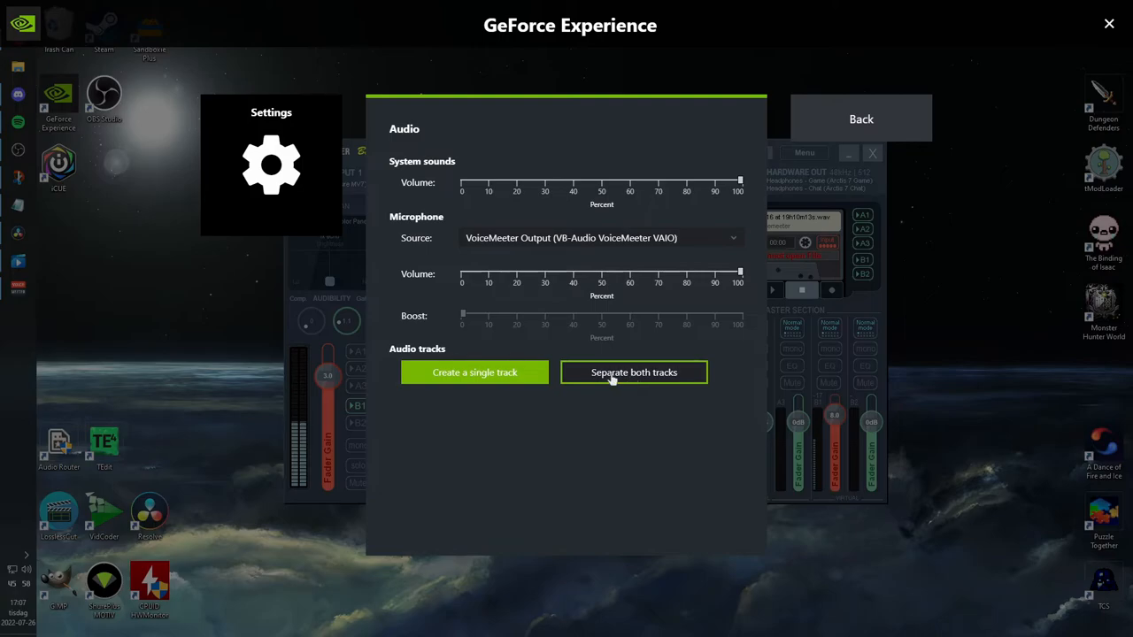
- Record system sounds and microphone as separate tracks, turn Instant Replay back on, close the overlay
left_click(861, 118)
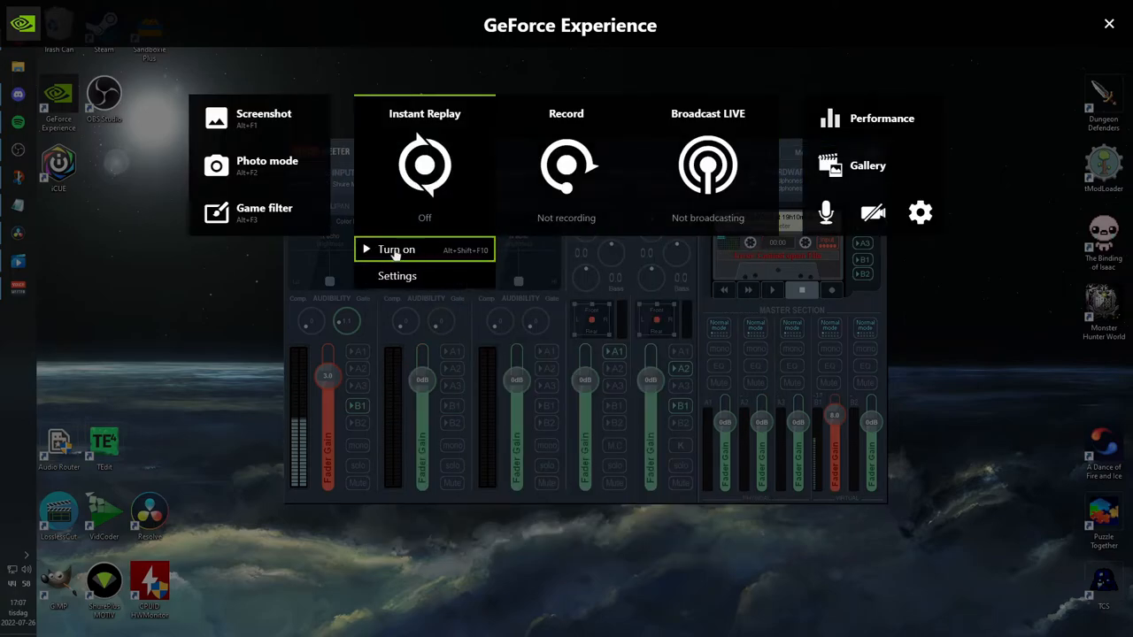
left_click(396, 248)
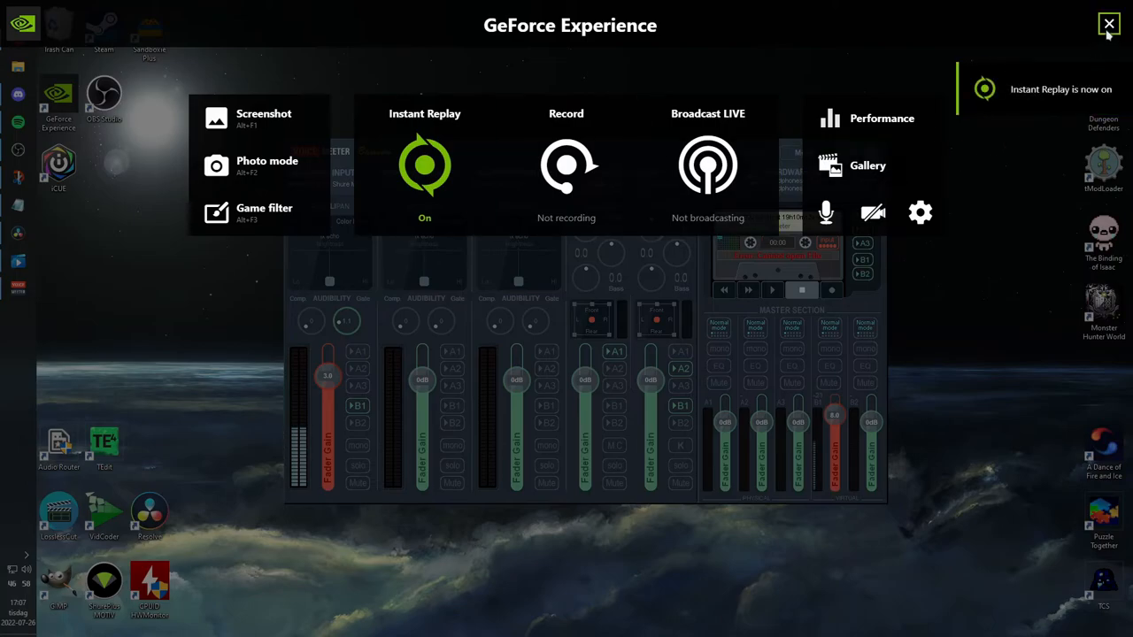
left_click(1108, 24)
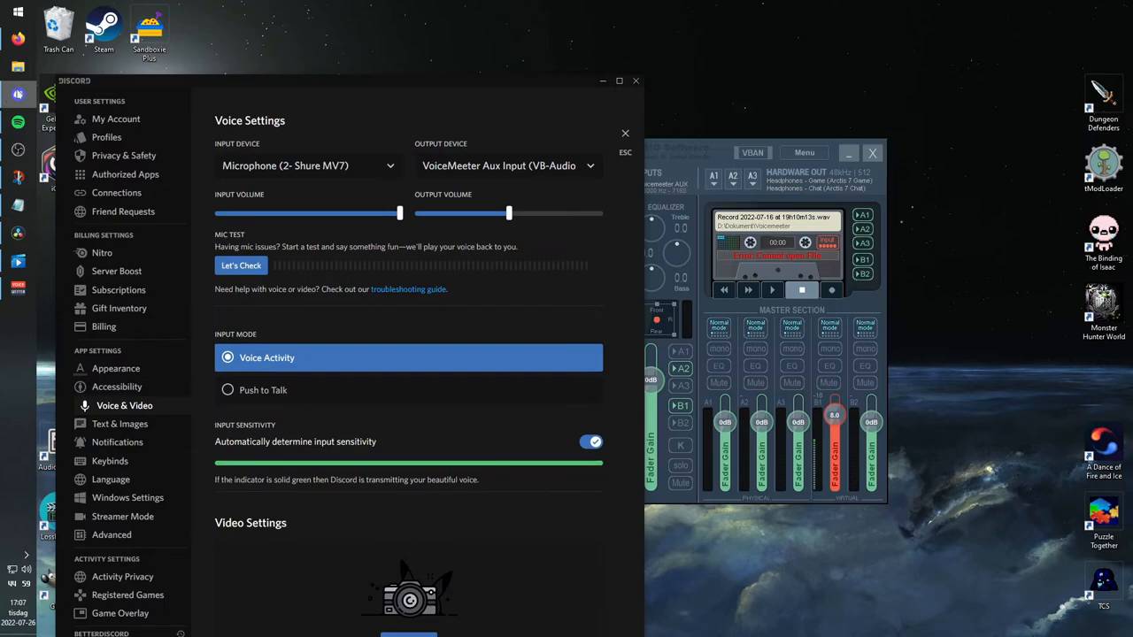
left_click(507, 166)
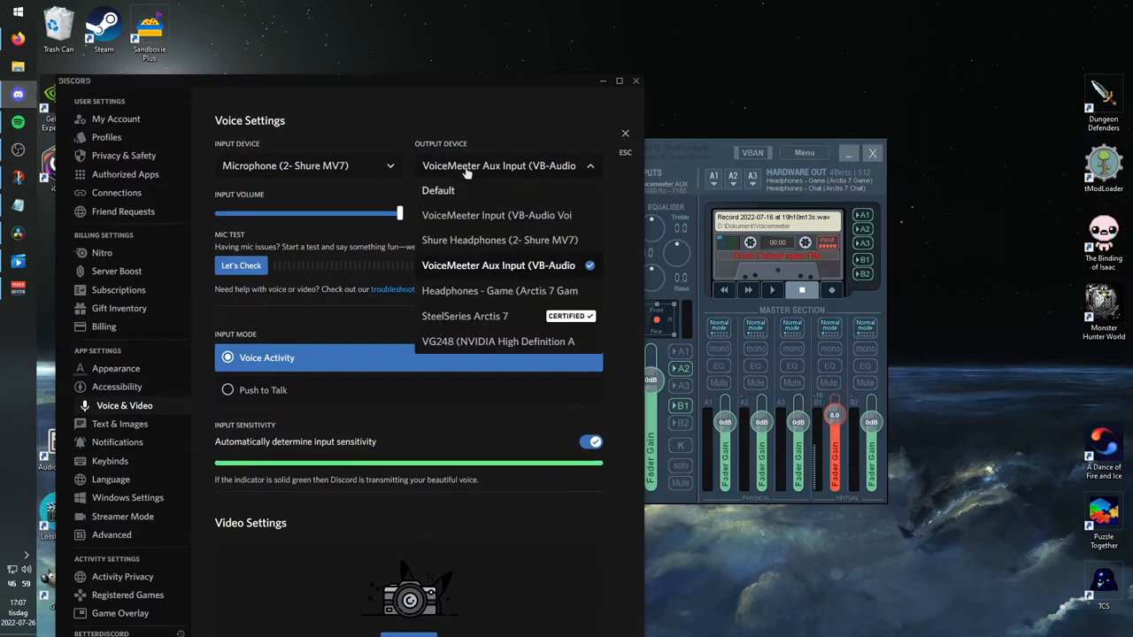
mouse_move(510, 262)
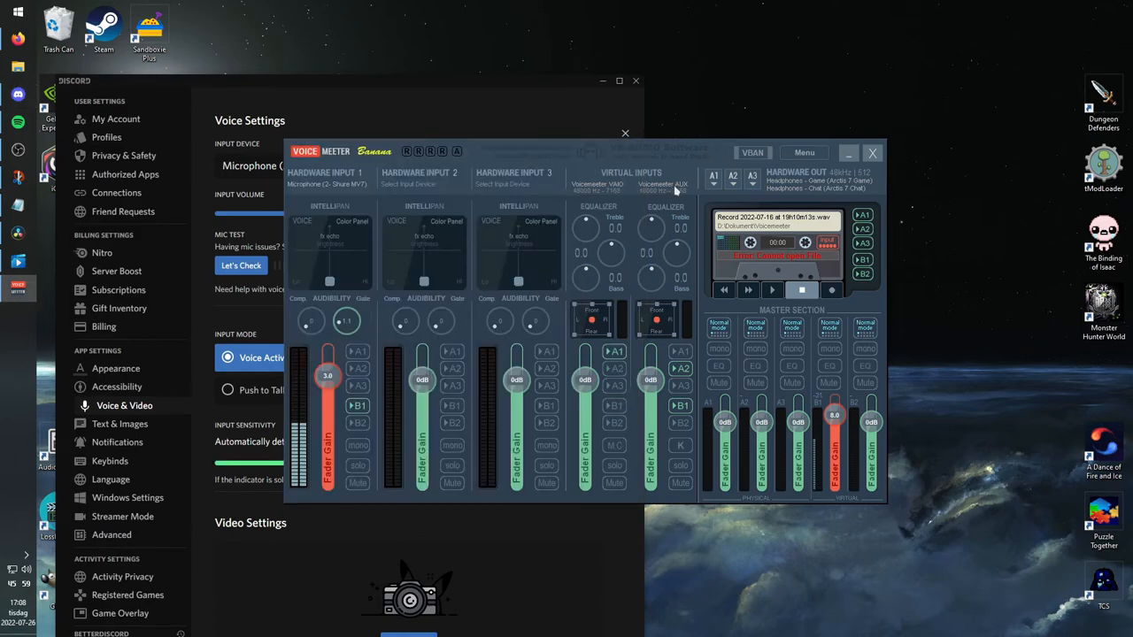
mouse_move(398, 212)
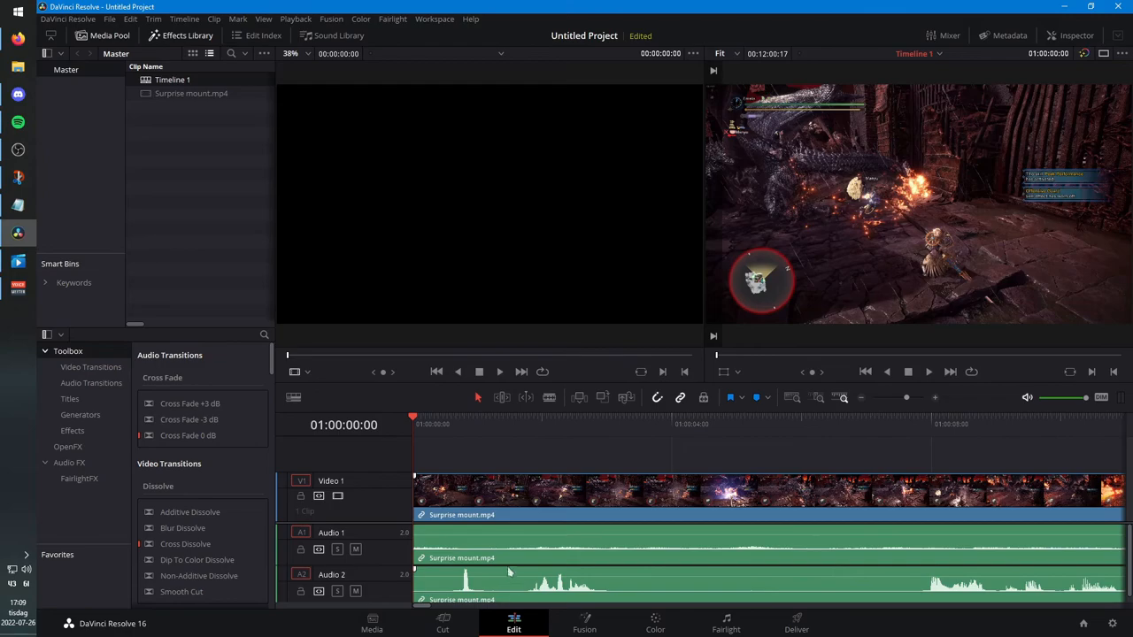
mouse_move(506, 557)
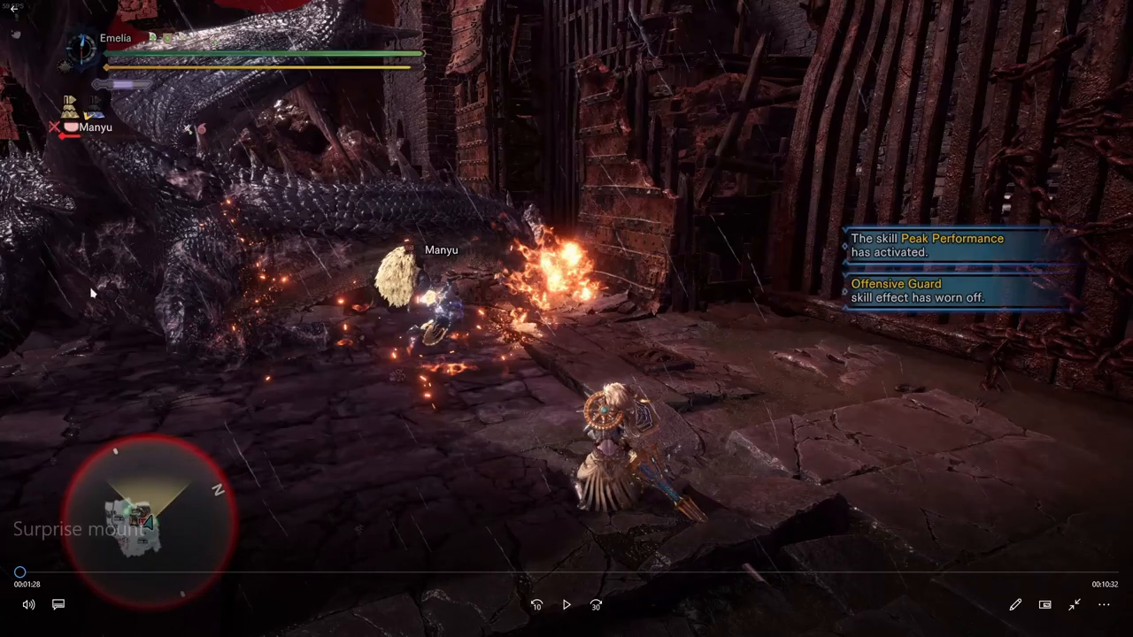
- Show the Surprise mount clip's audio tracks listing System sounds and Microphone
left_click(56, 606)
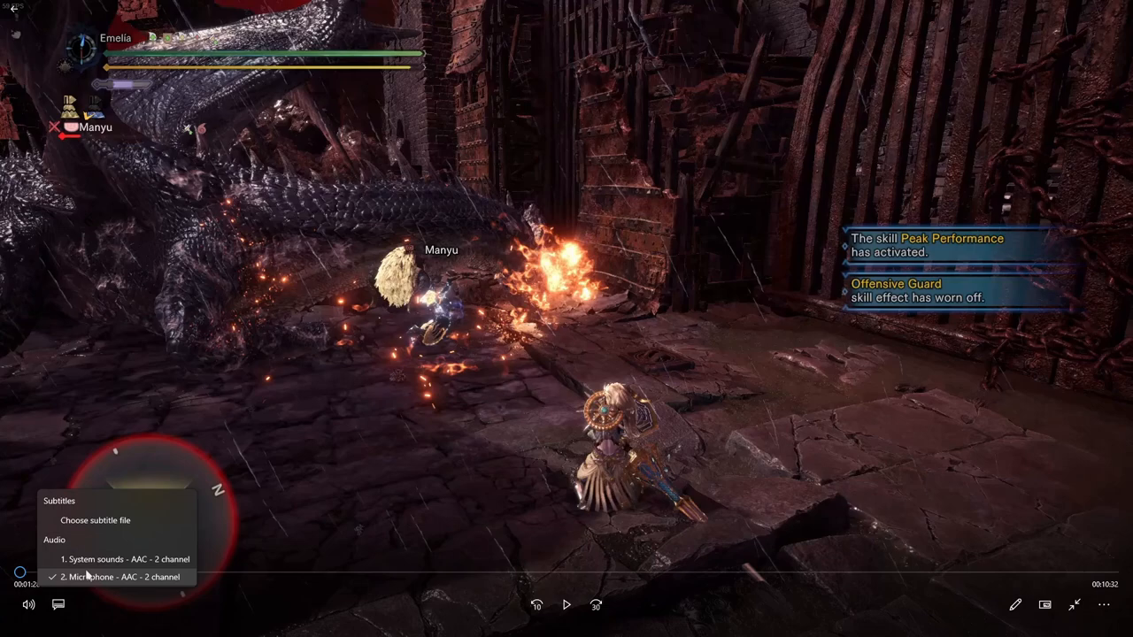
mouse_move(423, 618)
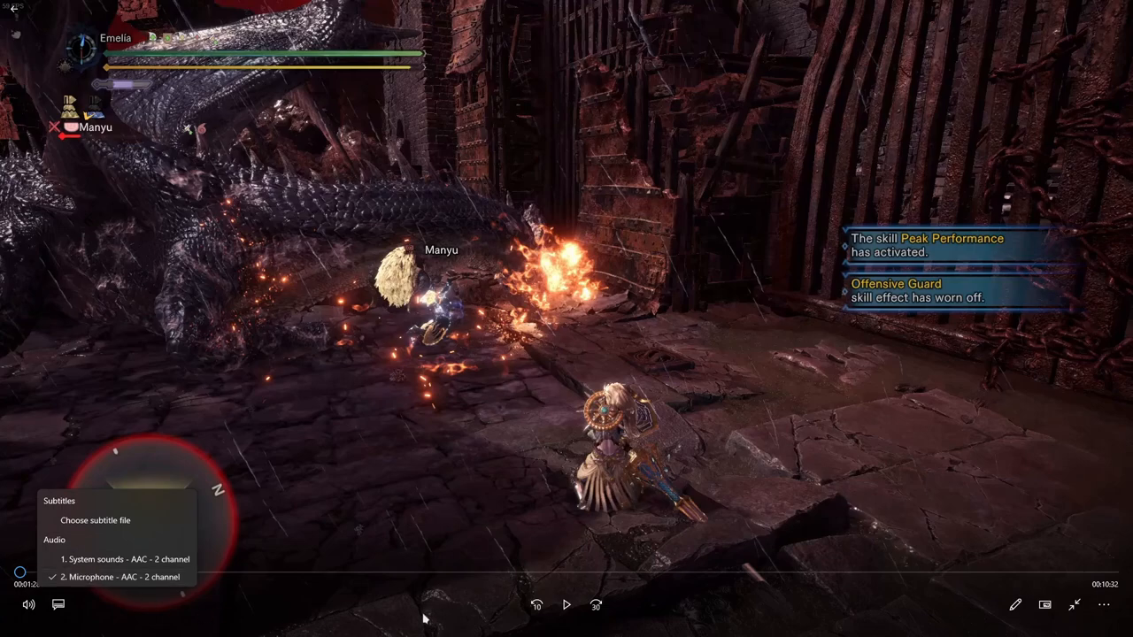